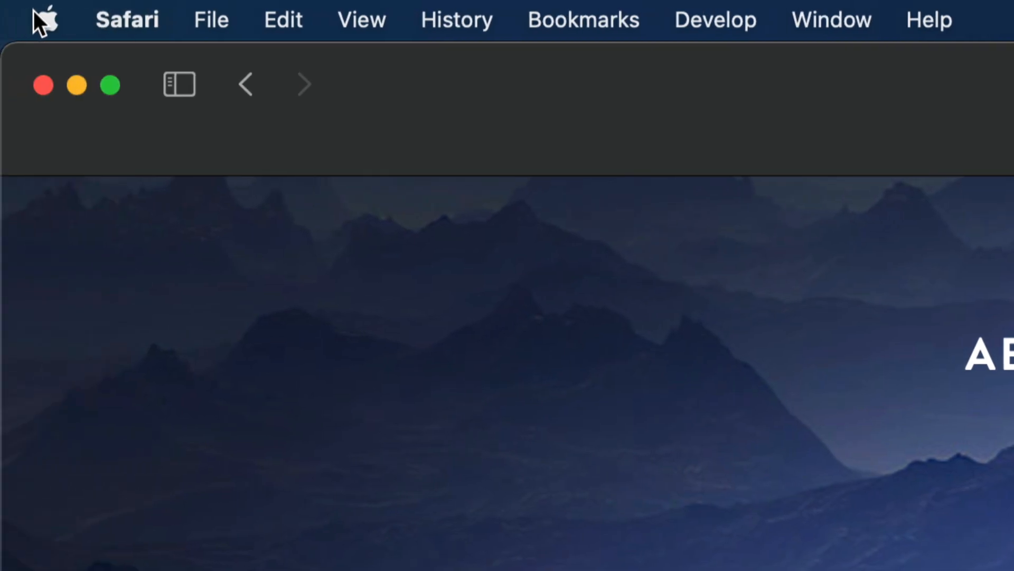
# Step: Launch System Preferences from the Apple menu
pyautogui.click(45, 20)
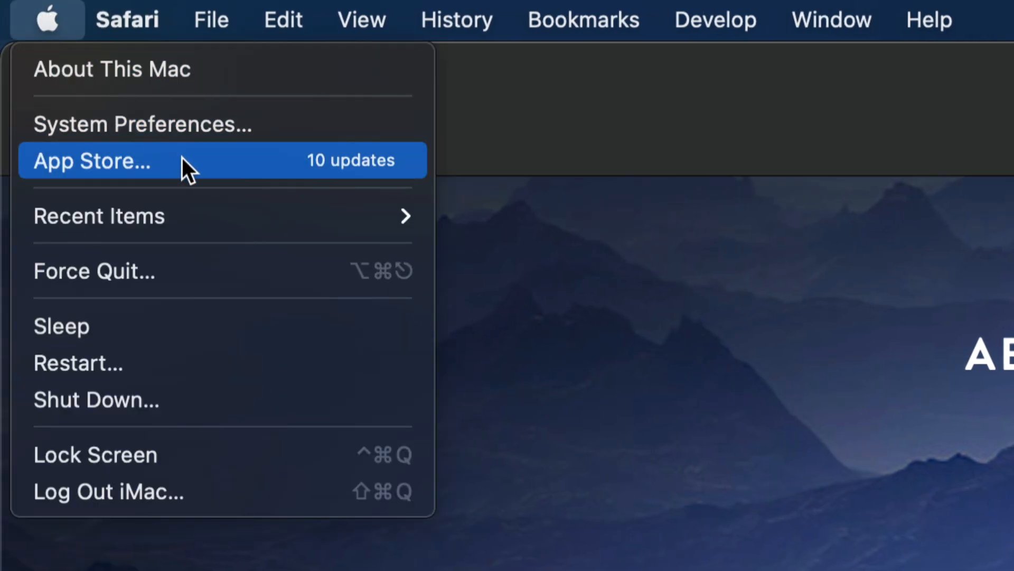
pyautogui.moveTo(165, 178)
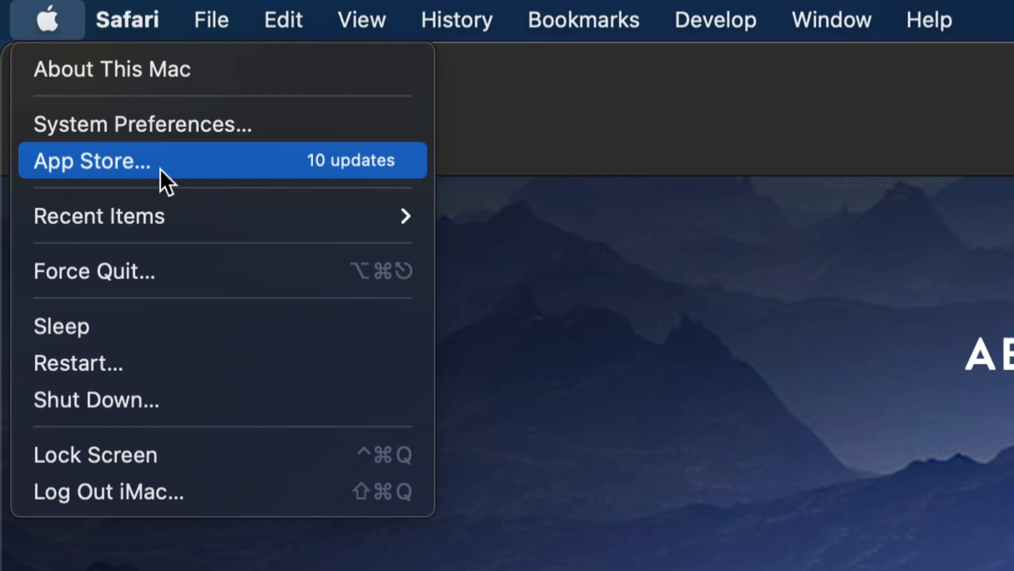
pyautogui.moveTo(162, 129)
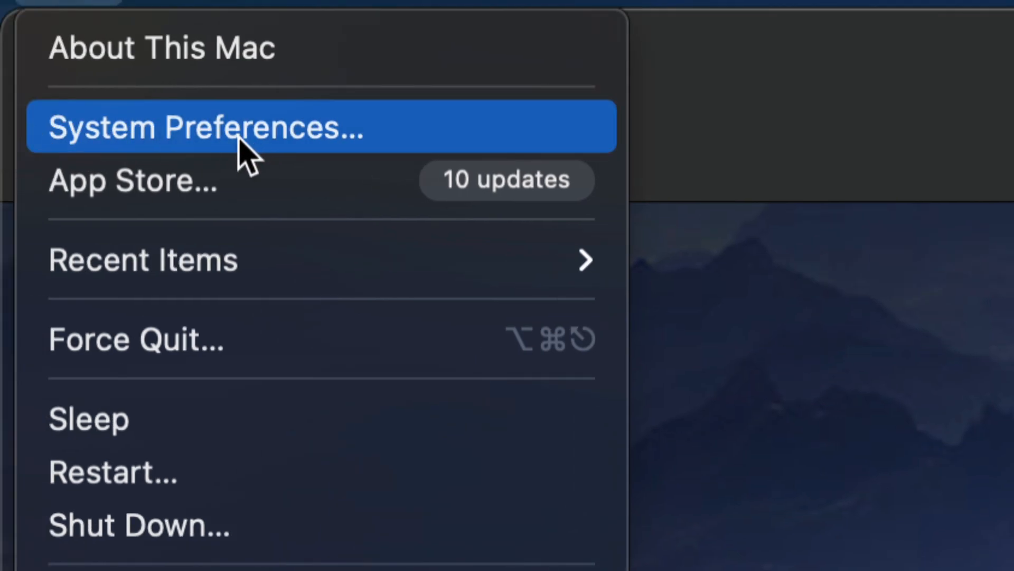
pyautogui.moveTo(159, 197)
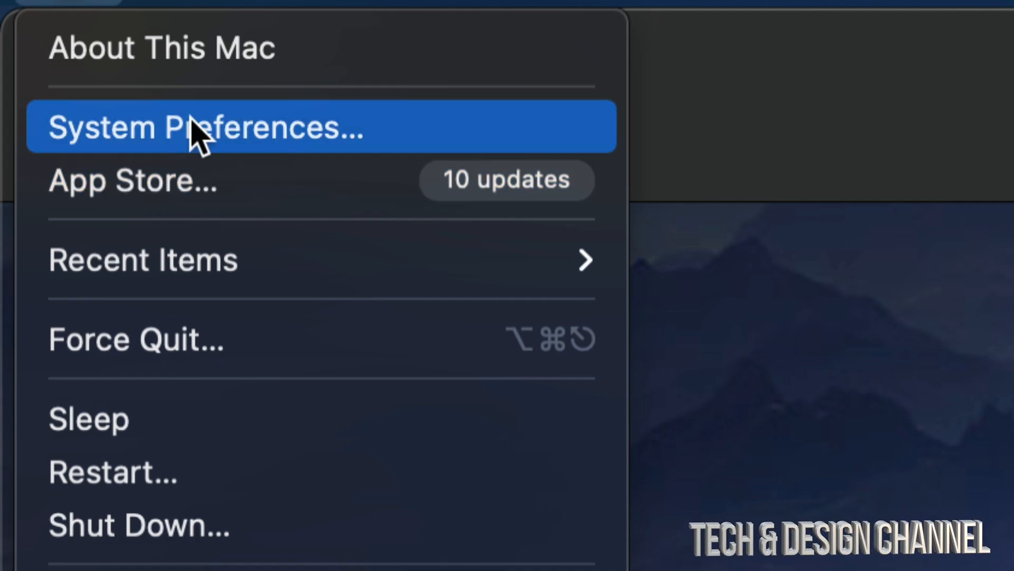
pyautogui.click(207, 127)
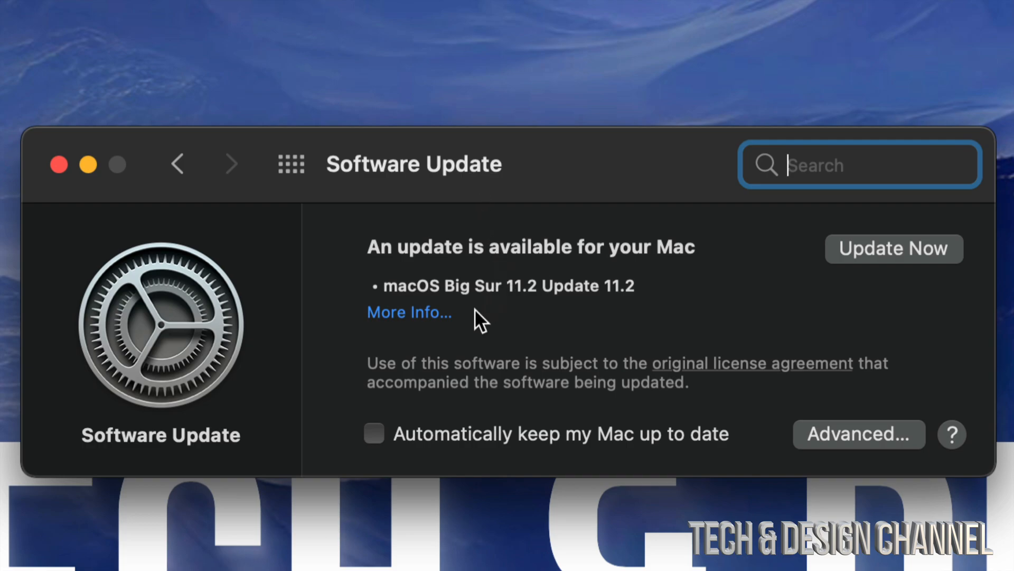
pyautogui.moveTo(413, 328)
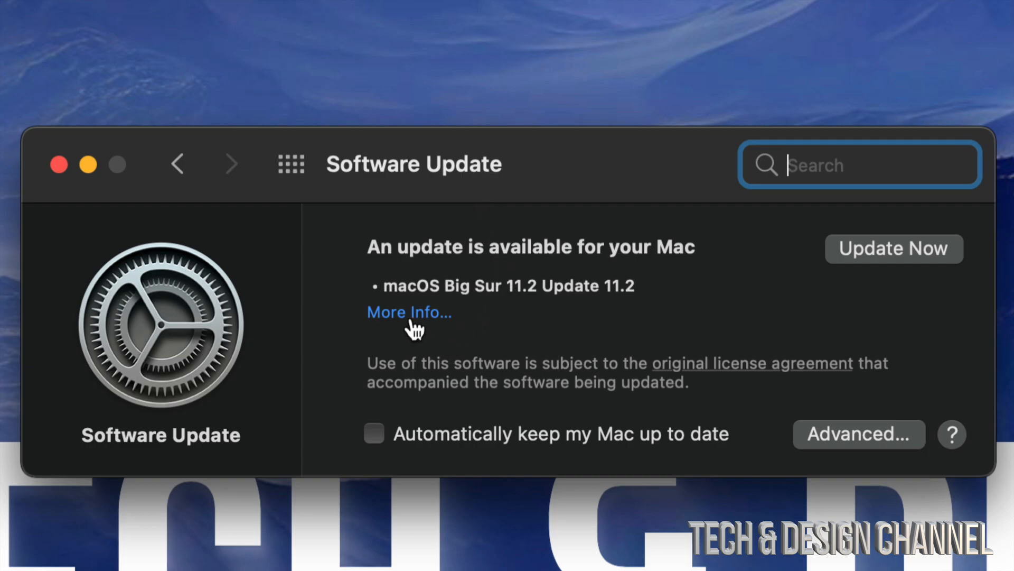
pyautogui.moveTo(804, 287)
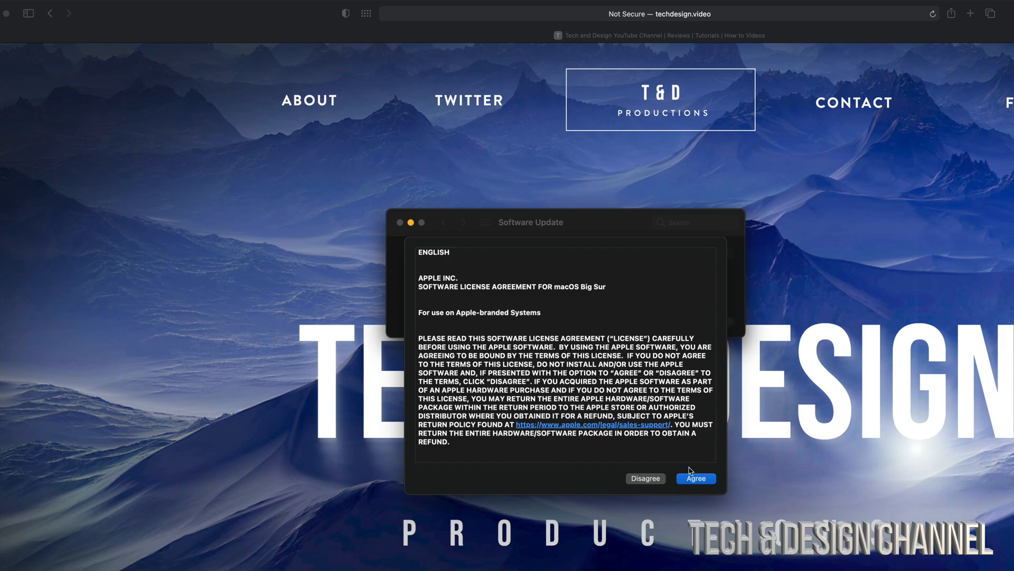
# Step: Agree to the macOS Big Sur software license agreement
pyautogui.click(696, 478)
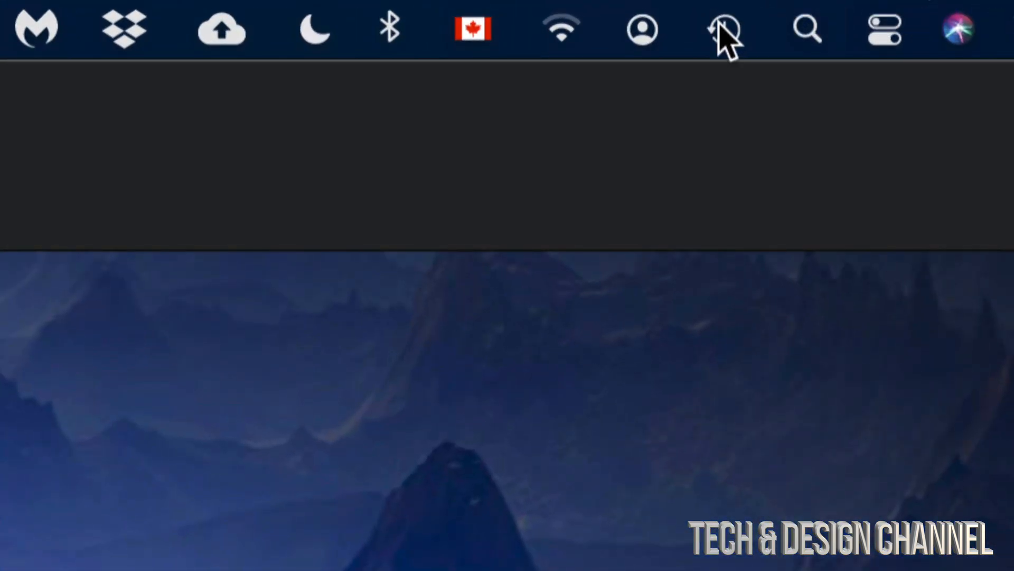
# Step: Check the latest Time Machine backup while the Big Sur 11.2 update installs
pyautogui.click(724, 29)
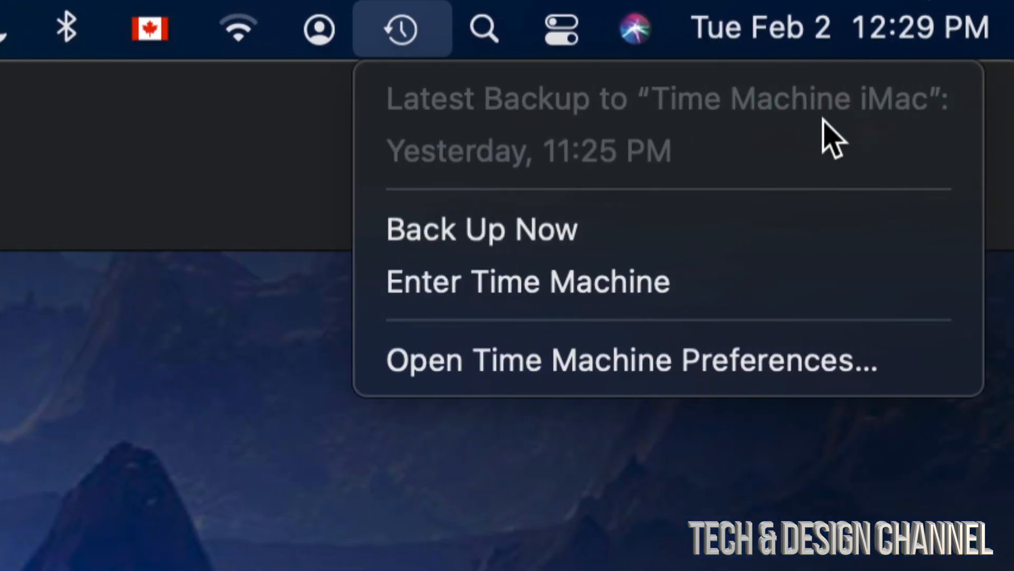
pyautogui.moveTo(761, 190)
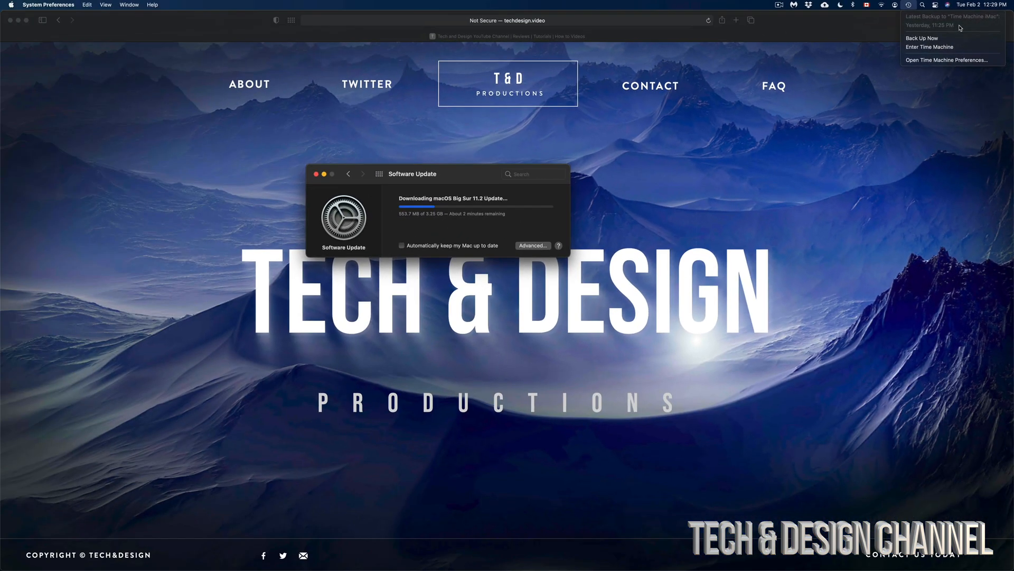
pyautogui.moveTo(410, 173); pyautogui.dragTo(444, 213)
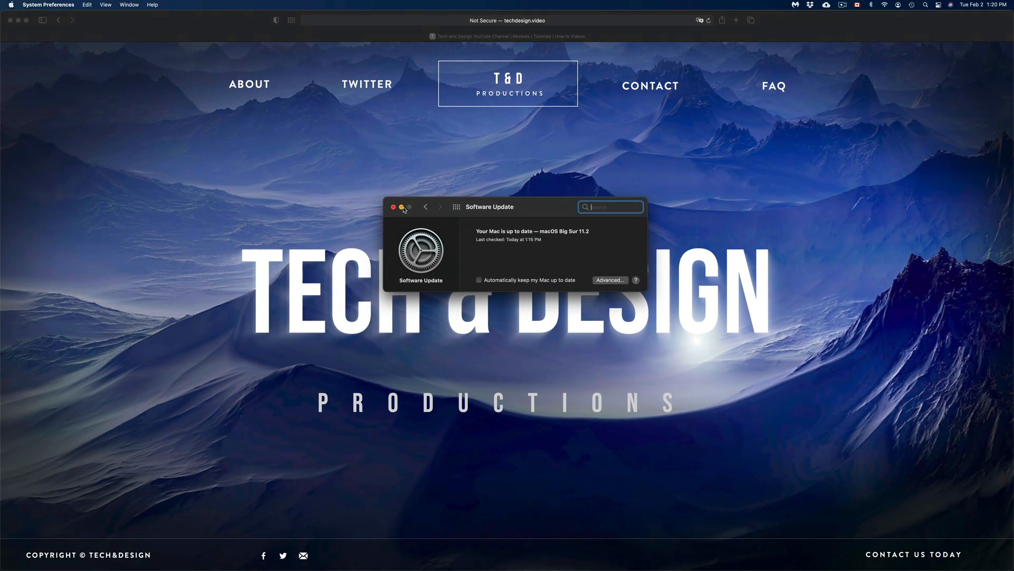
# Step: Close the System Preferences window to return to Safari
pyautogui.click(393, 207)
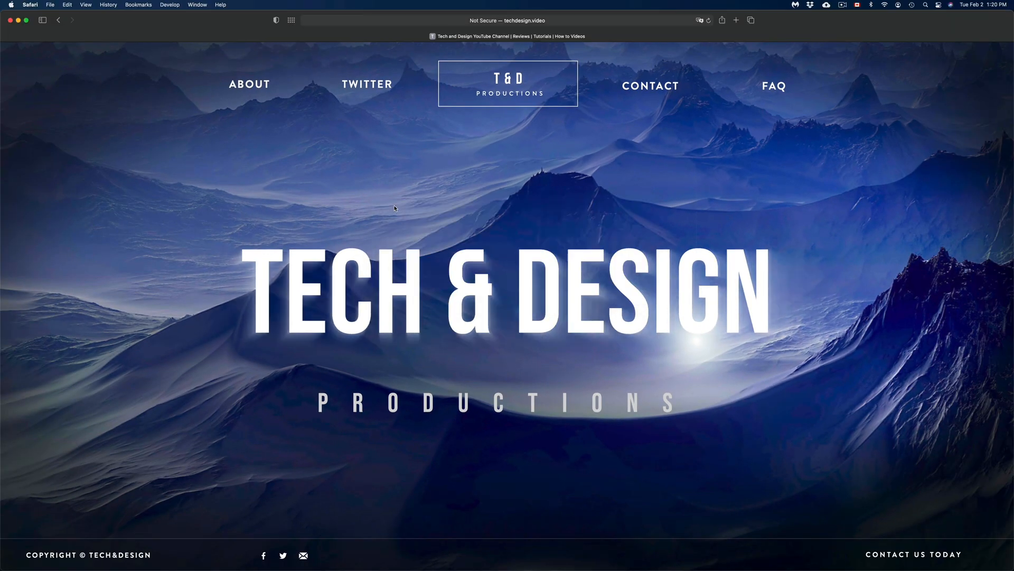